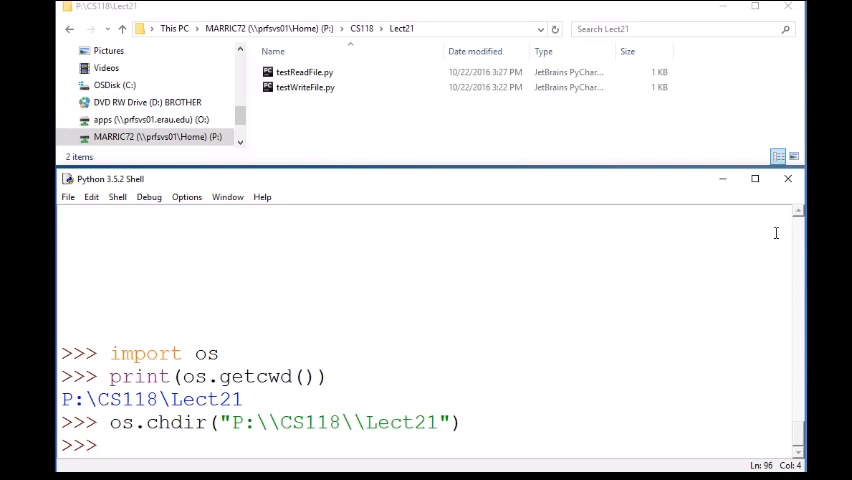
pyautogui.moveTo(137, 340)
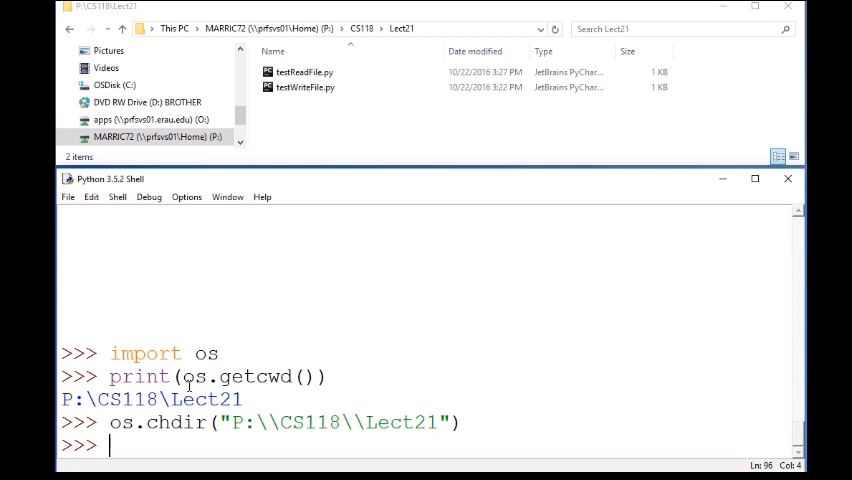
# Step: Run f=open('myfile.txt', 'w') to create an empty myfile.txt in the Lect21 folder
pyautogui.doubleClick(145, 352)
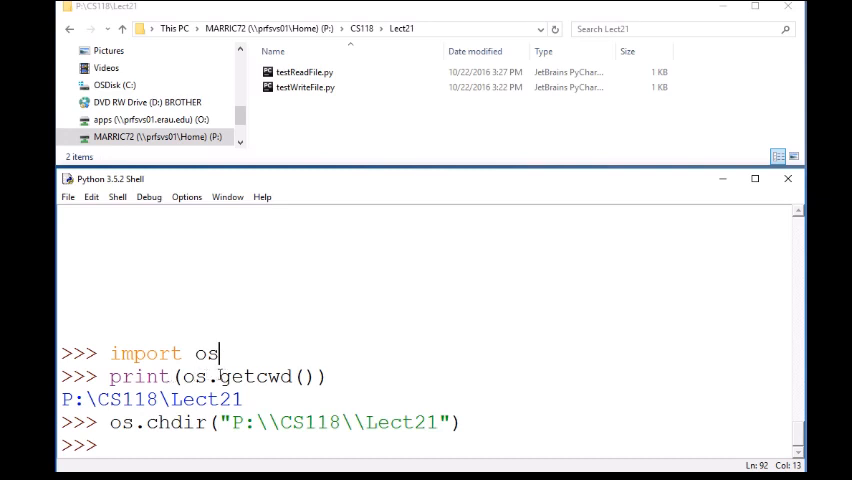
pyautogui.doubleClick(252, 376)
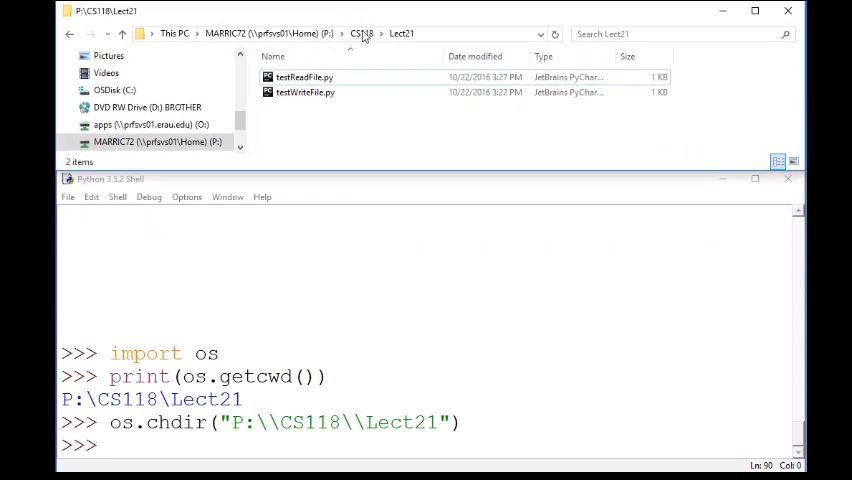
pyautogui.moveTo(359, 124)
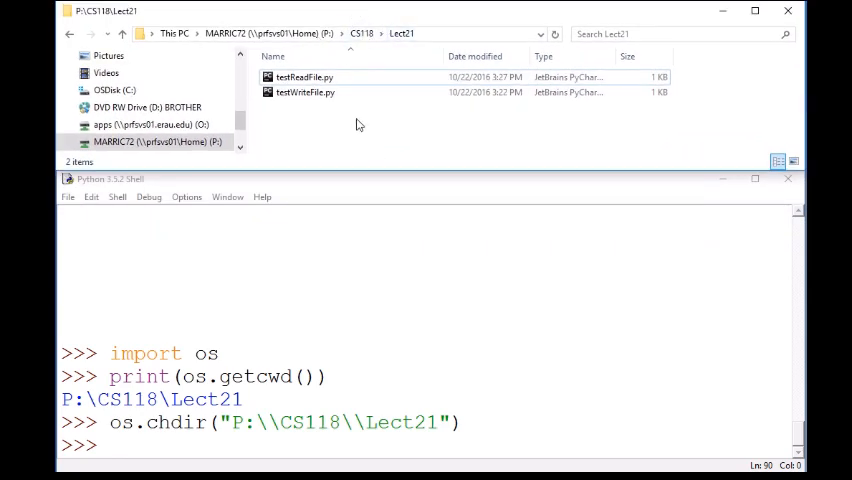
pyautogui.click(305, 77)
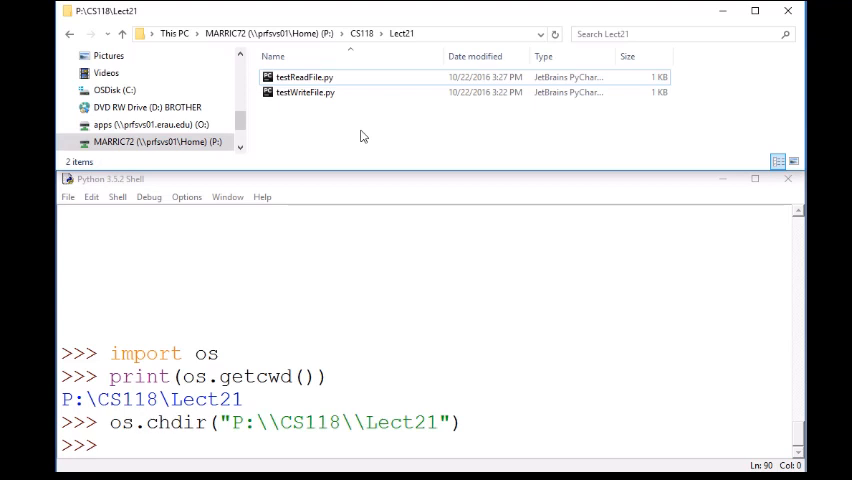
pyautogui.moveTo(319, 134)
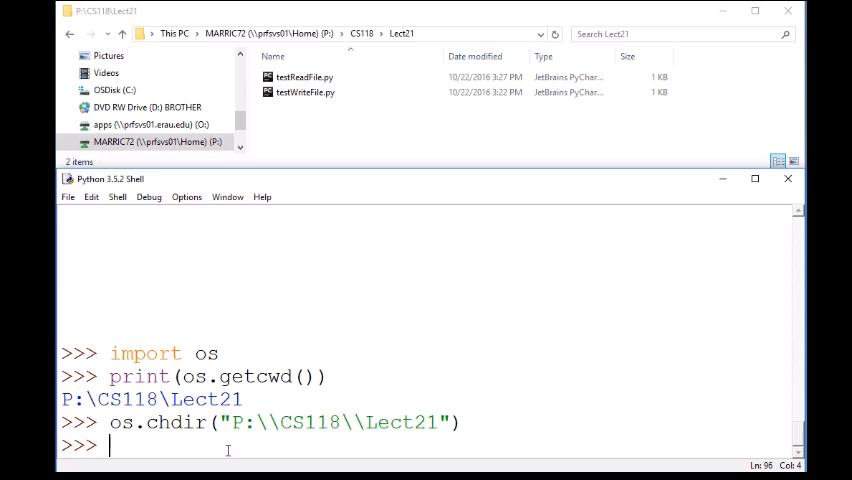
pyautogui.write('f=')
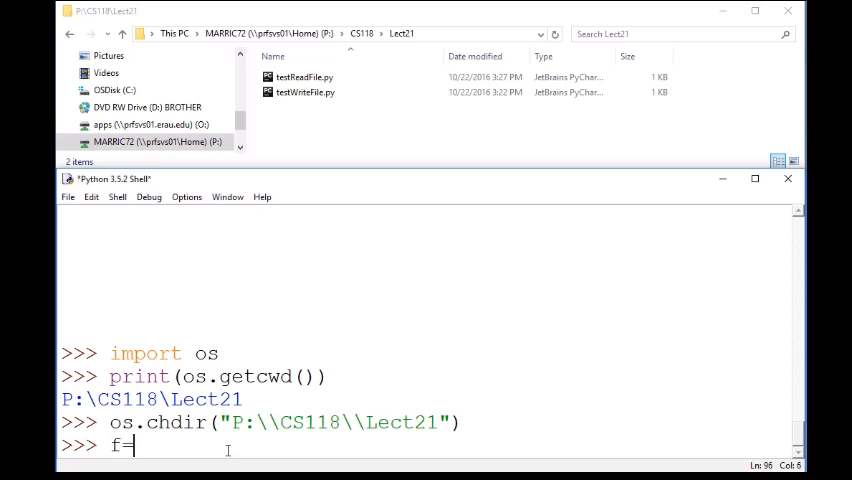
pyautogui.write('open')
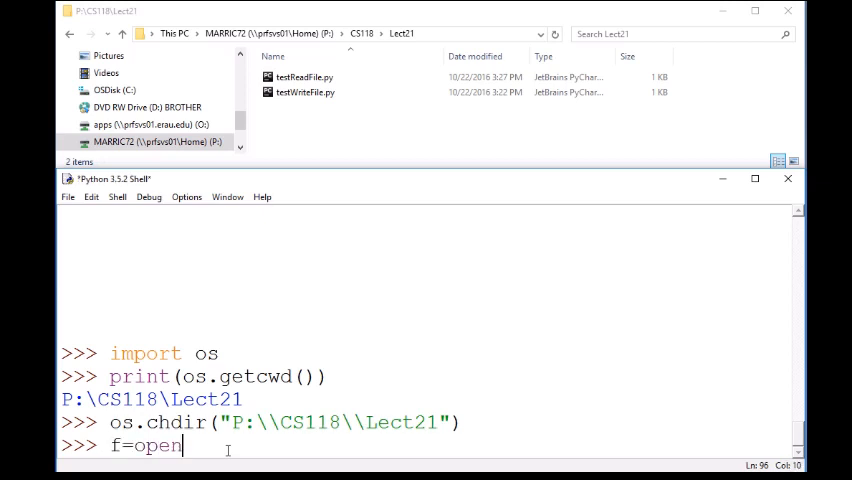
pyautogui.write("('")
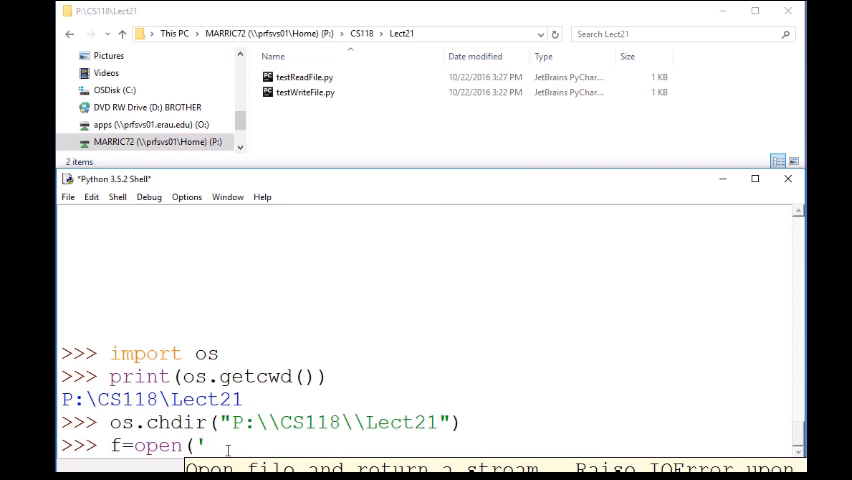
pyautogui.moveTo(450, 258)
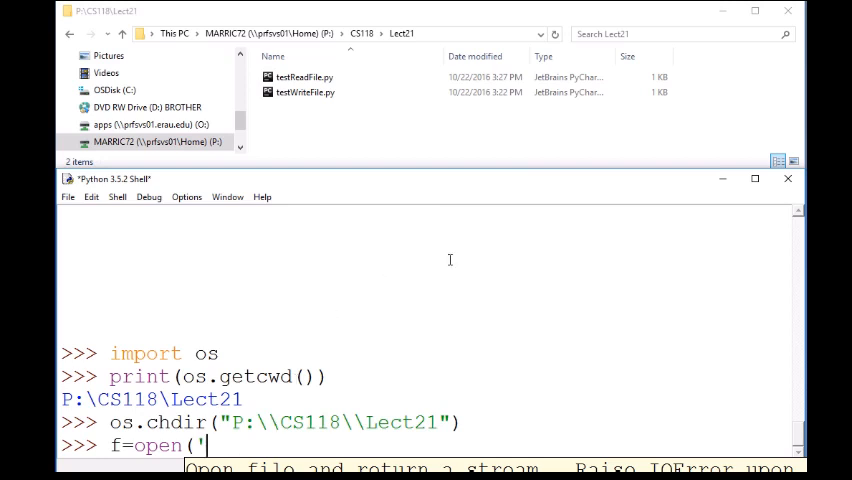
pyautogui.moveTo(544, 249)
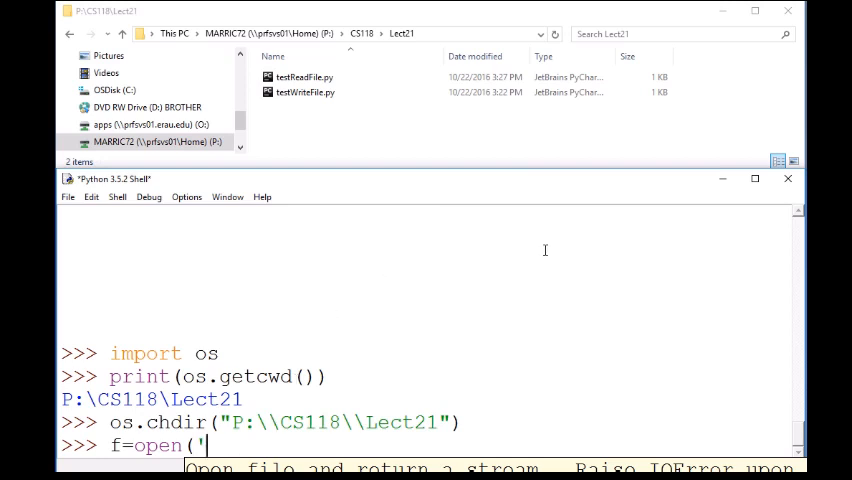
pyautogui.write('myfile')
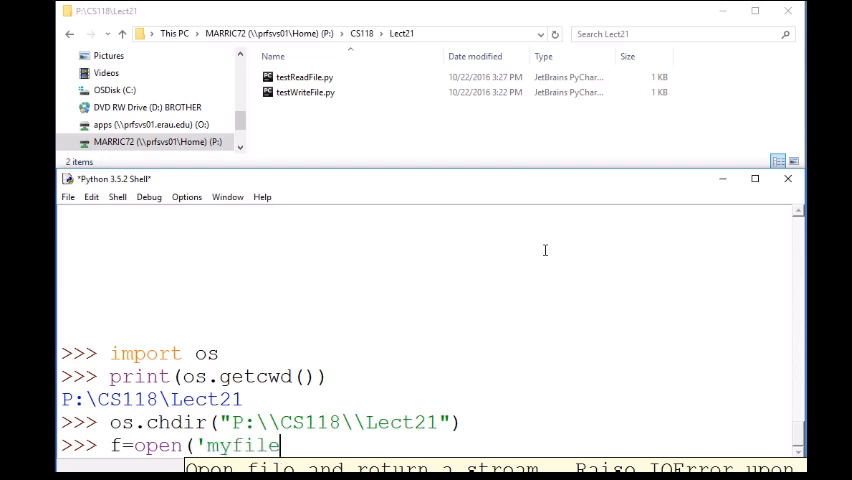
pyautogui.write(".txt', 'w')")
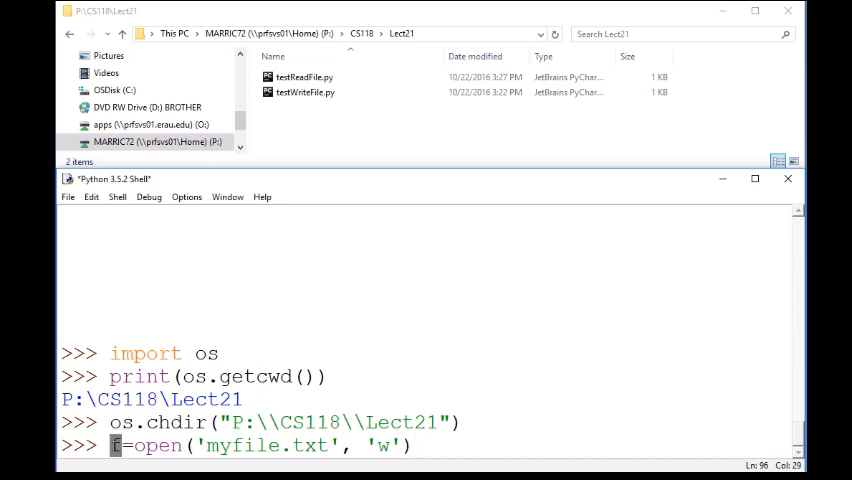
pyautogui.press('Return')
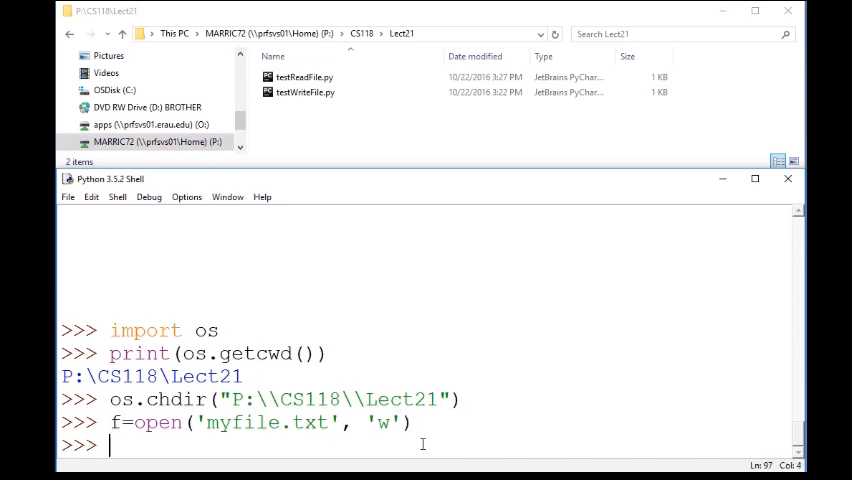
pyautogui.press('Return')
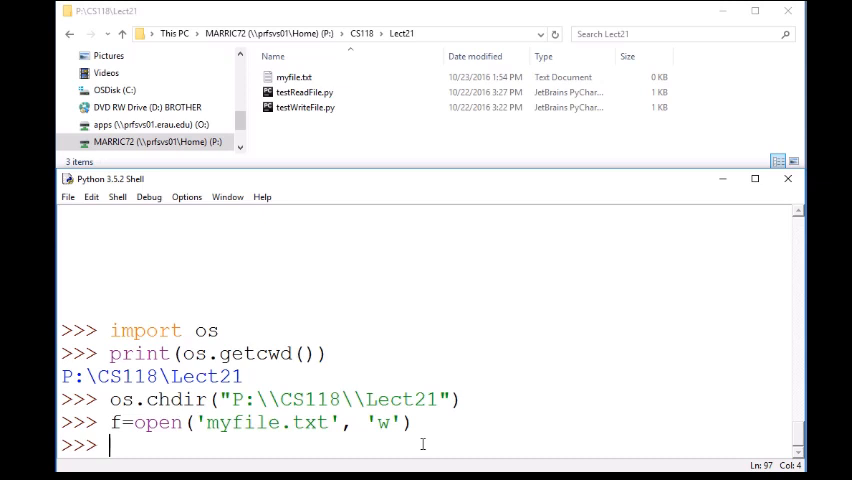
pyautogui.moveTo(302, 142)
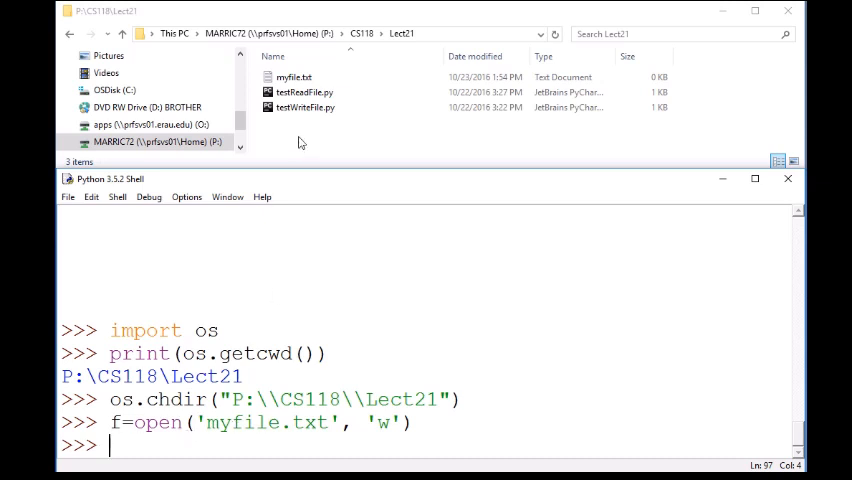
pyautogui.click(293, 77)
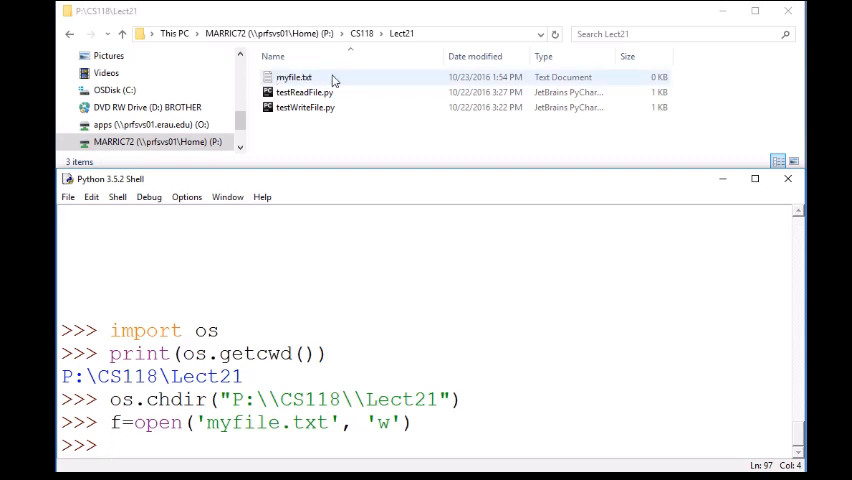
pyautogui.moveTo(668, 82)
pyautogui.write('f.write')
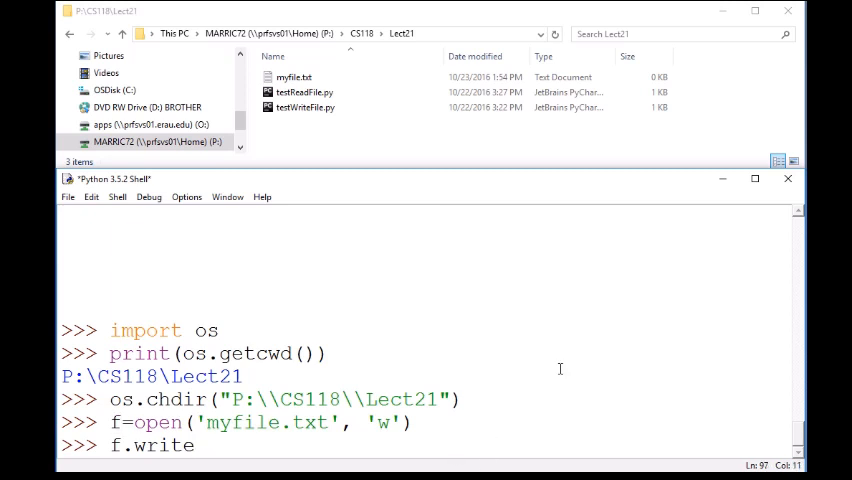
# Step: Write the Hello World and Bye World lines to the file with f.write
pyautogui.write('("Hello')
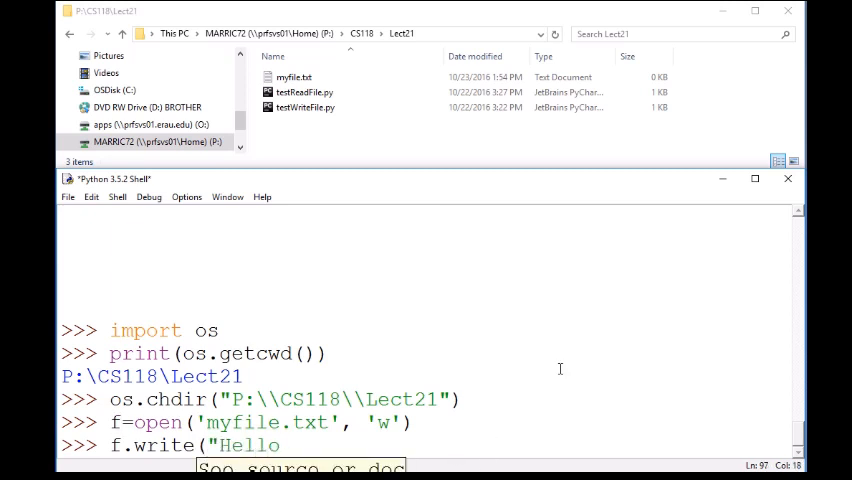
pyautogui.write('World\\n')
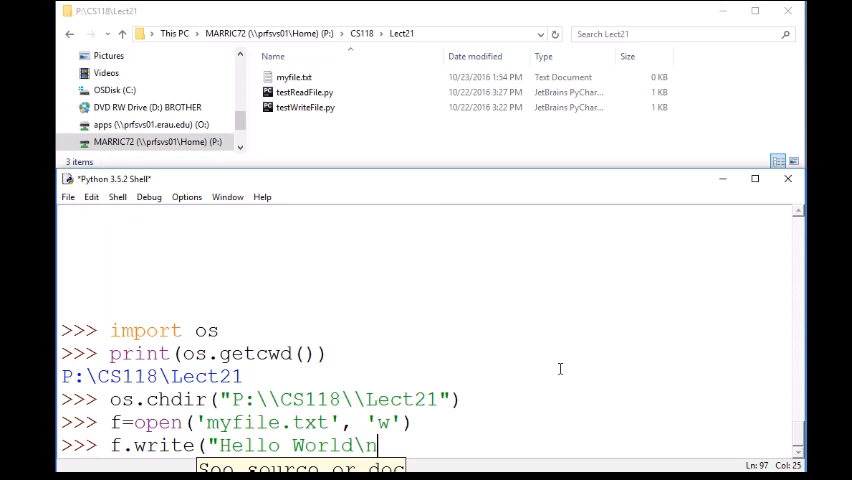
pyautogui.press('Return')
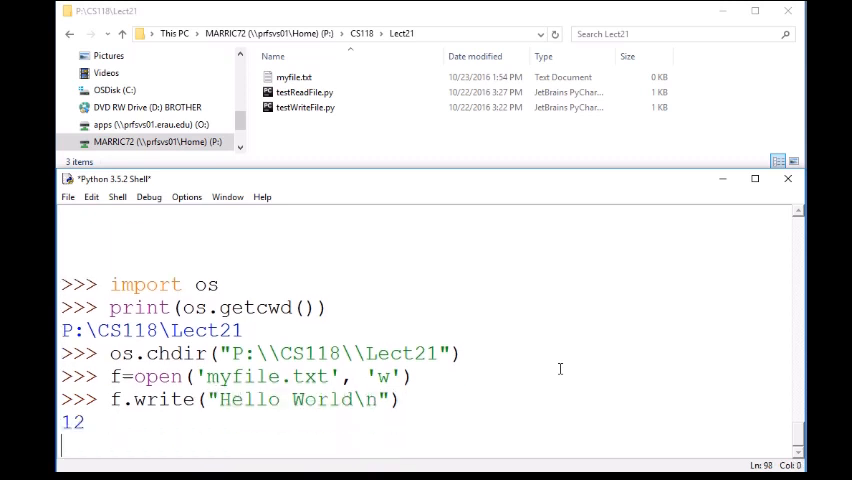
pyautogui.write('f.w')
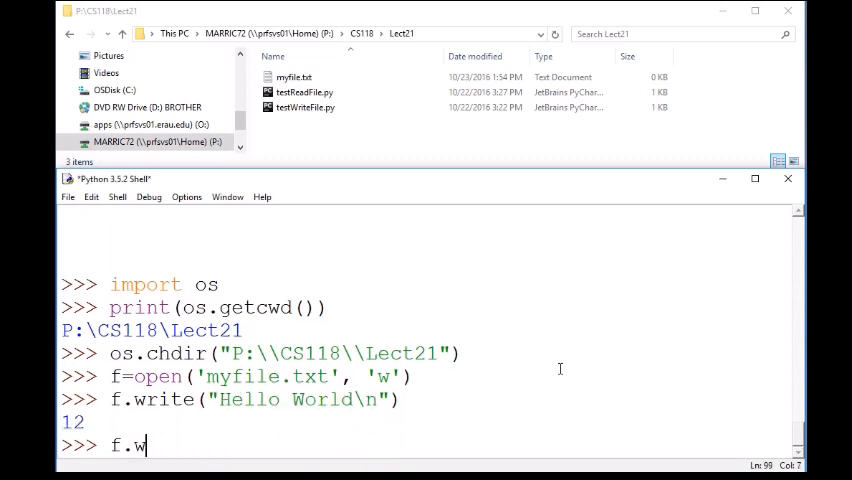
pyautogui.write('rite("')
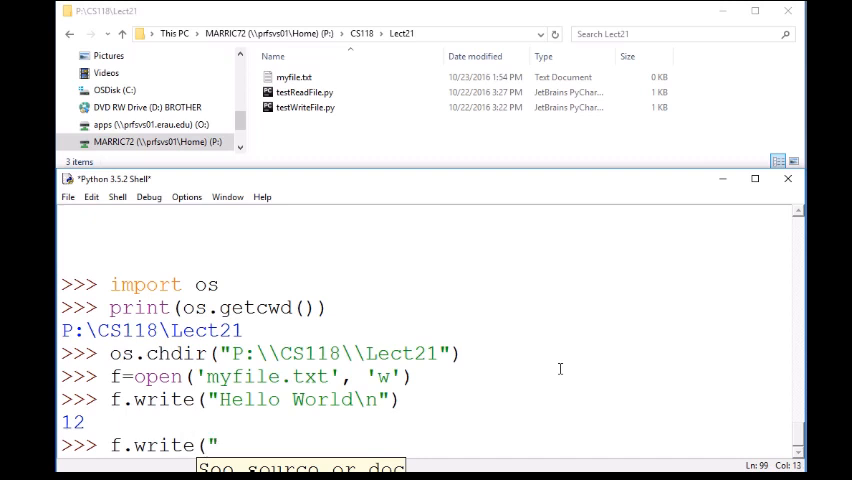
pyautogui.write('Bye World\\n')
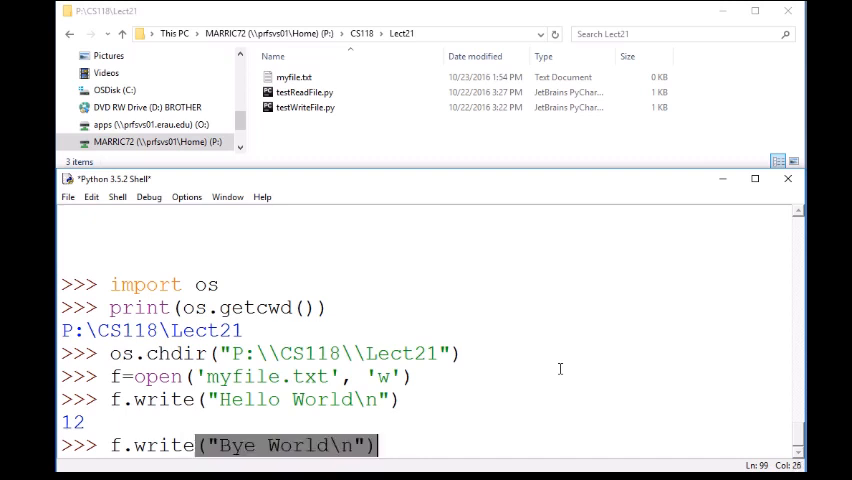
pyautogui.press('Return')
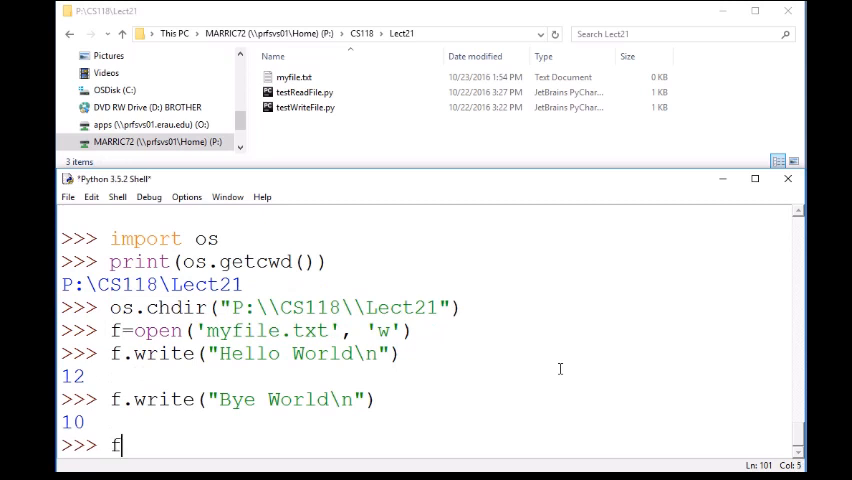
# Step: Close the file with f.close(), saving myfile.txt at 1 KB
pyautogui.write('.close()')
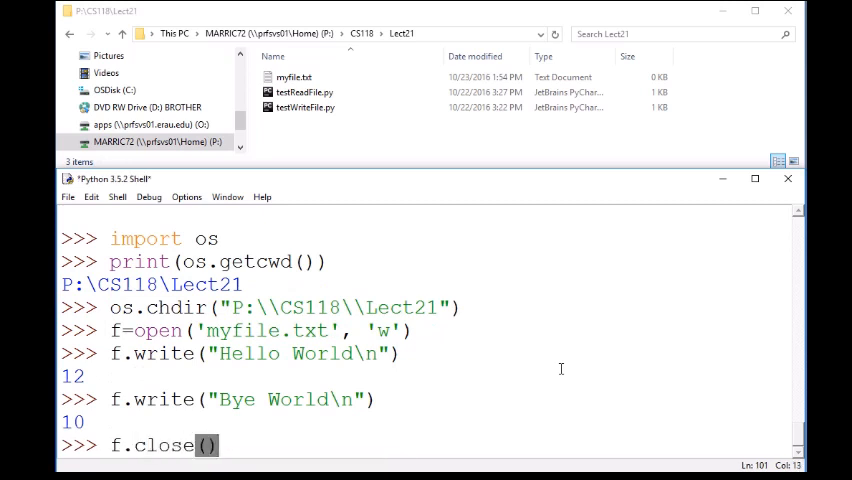
pyautogui.moveTo(374, 447)
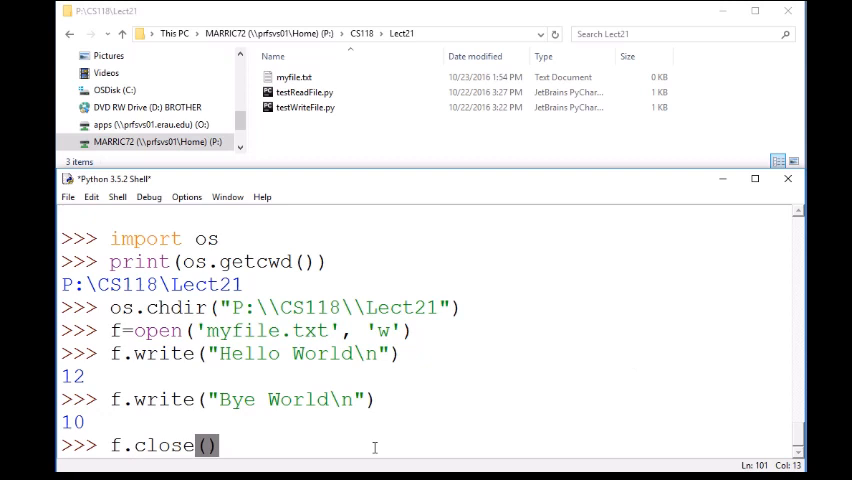
pyautogui.press('Return')
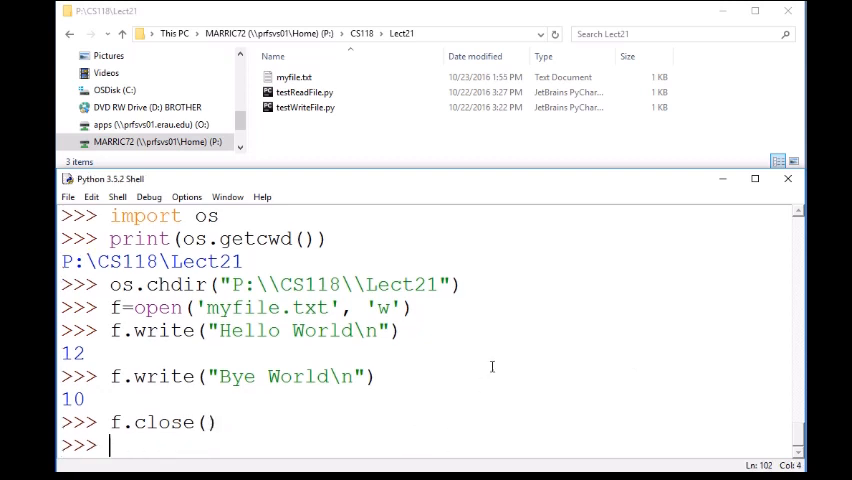
pyautogui.click(294, 77)
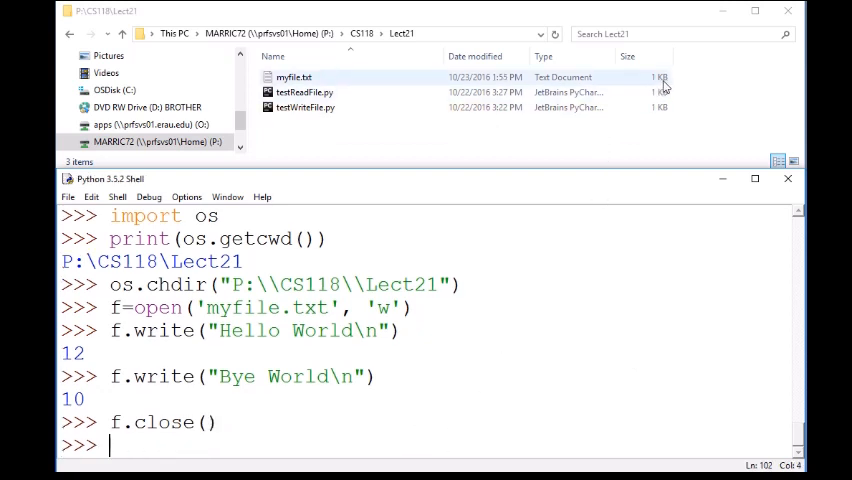
pyautogui.click(305, 92)
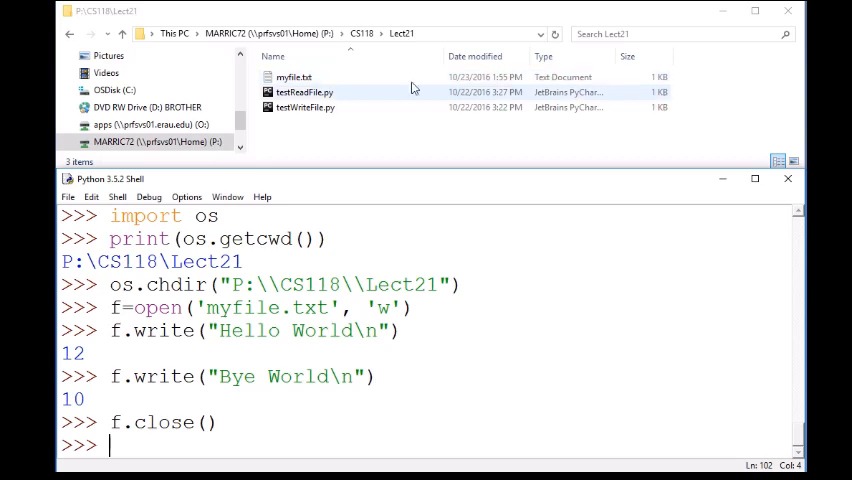
pyautogui.doubleClick(294, 77)
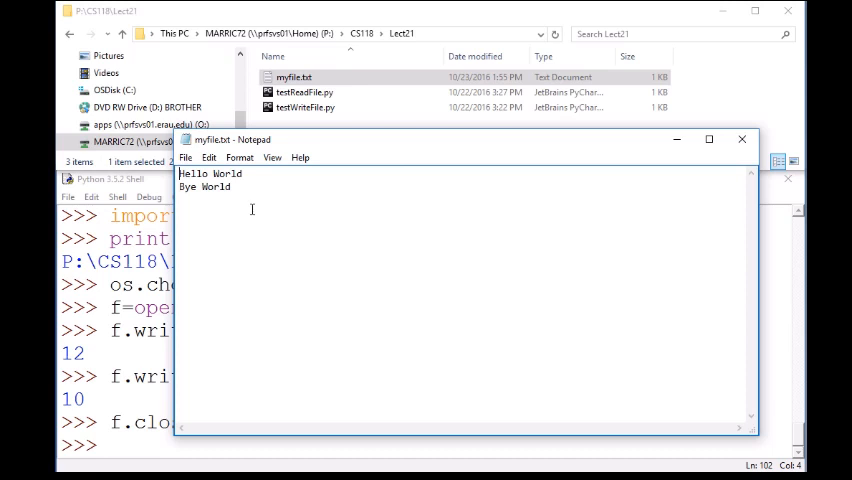
pyautogui.moveTo(313, 195)
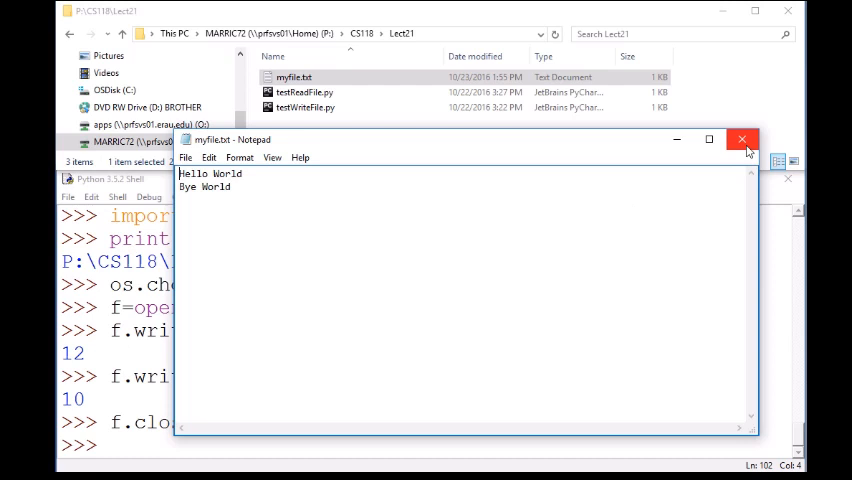
pyautogui.click(742, 139)
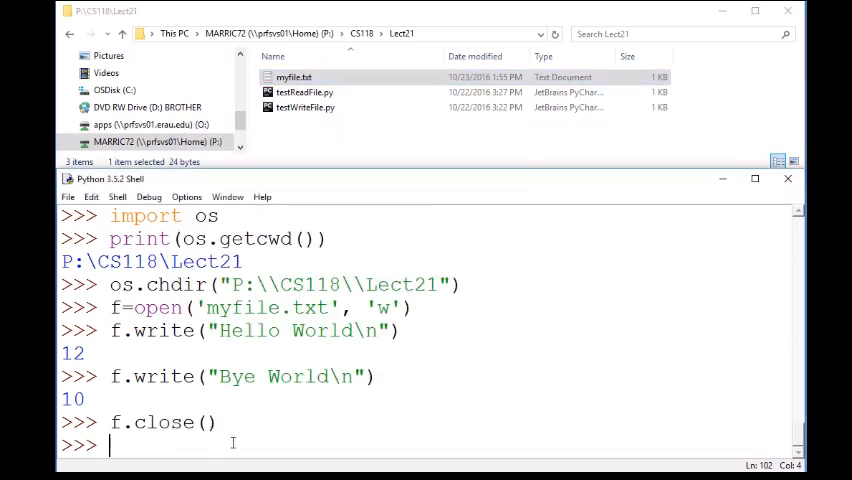
# Step: Reopen myfile.txt in 'w' mode, write Bye World and Hello World lines, then close it
pyautogui.write('f.write("Bye World\\n")')
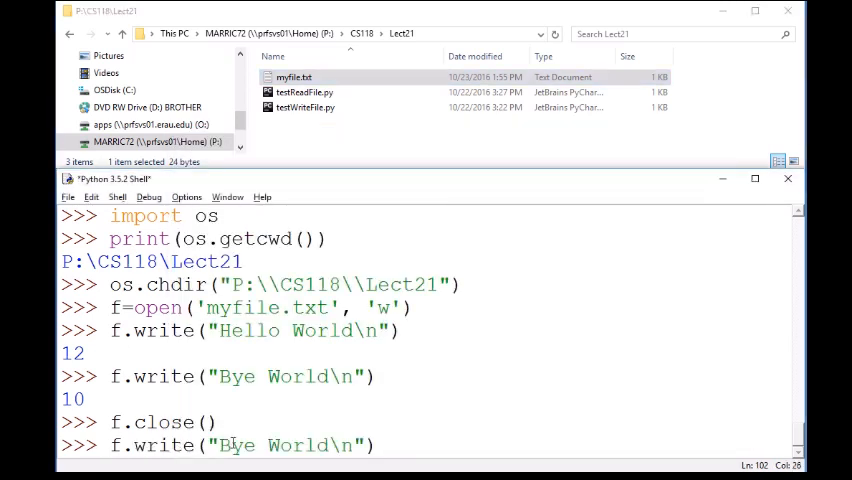
pyautogui.write("f=open('myfile.txt', 'w')")
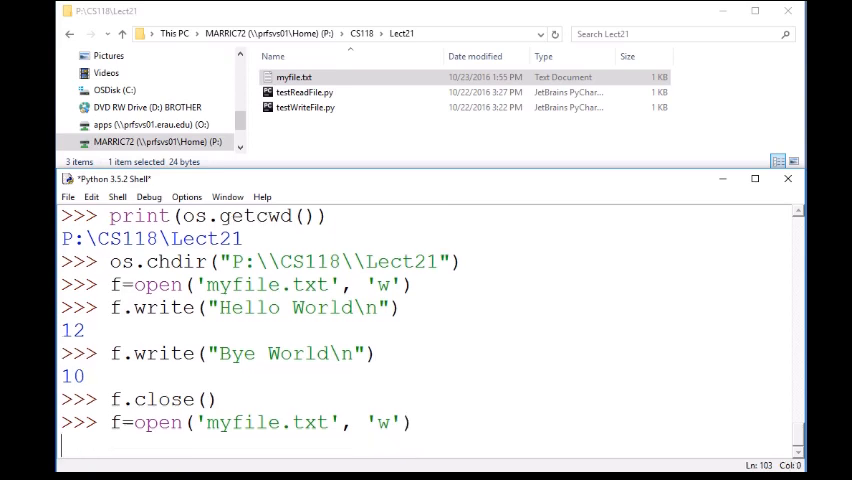
pyautogui.press('Return')
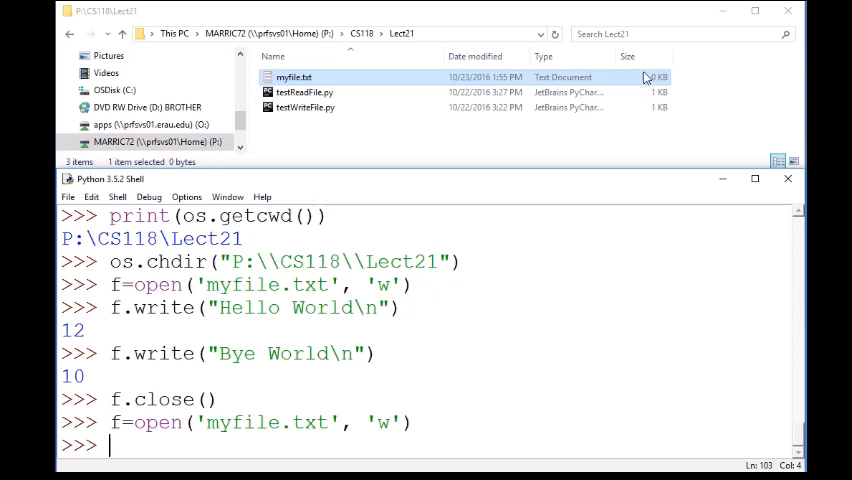
pyautogui.moveTo(648, 80)
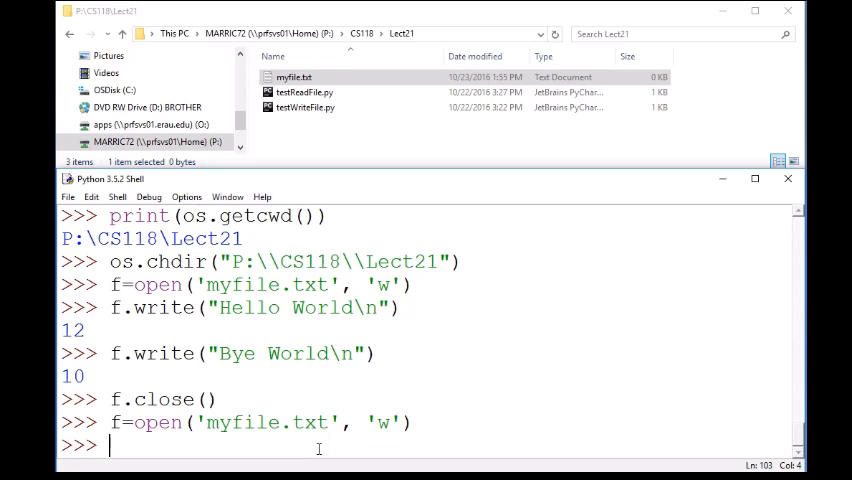
pyautogui.write('f.close()')
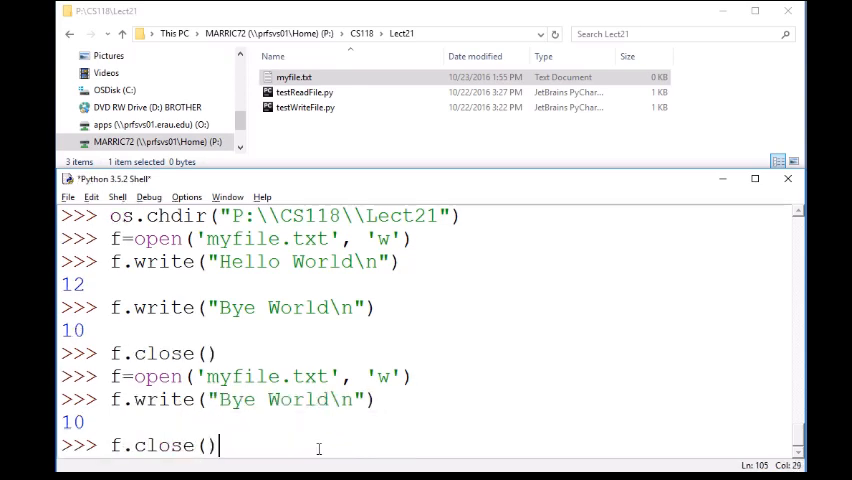
pyautogui.press('Return')
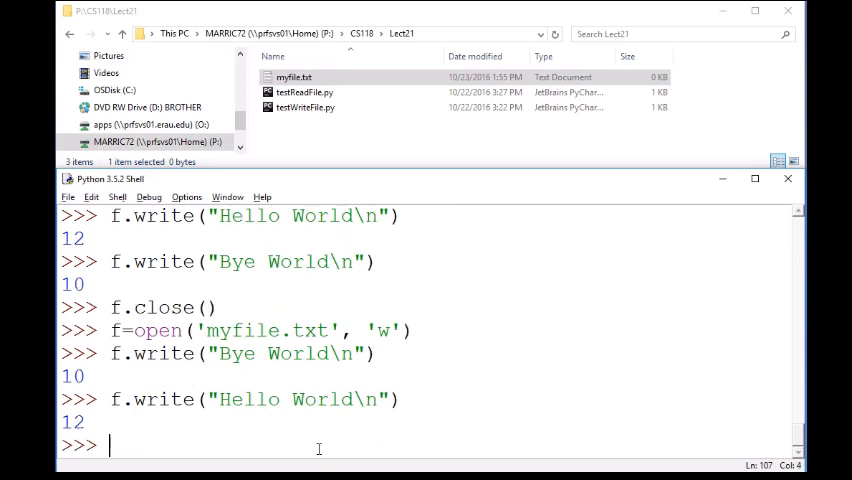
pyautogui.write('f.close(')
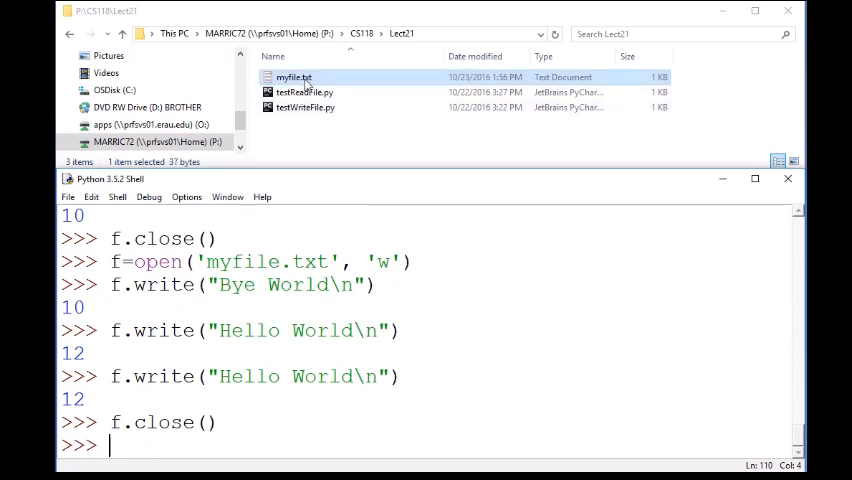
pyautogui.doubleClick(294, 77)
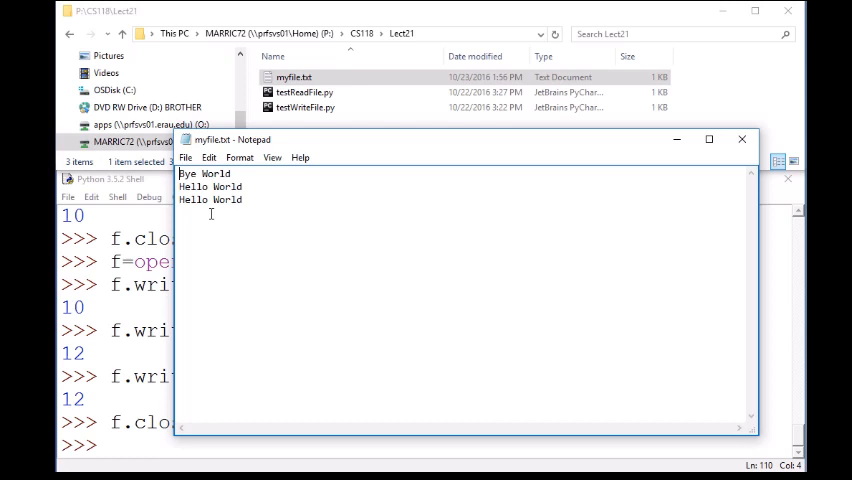
pyautogui.moveTo(604, 187)
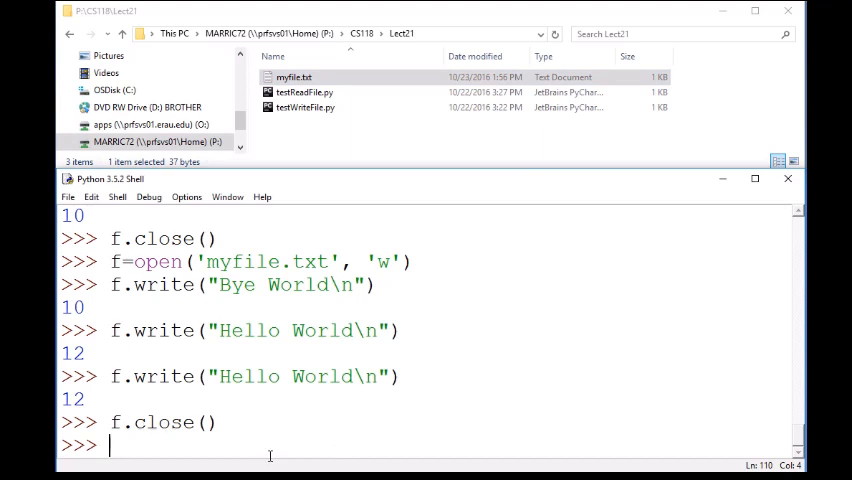
# Step: Enter x=open('myfile.txt', 'r') to open the rewritten file for reading
pyautogui.write('x')
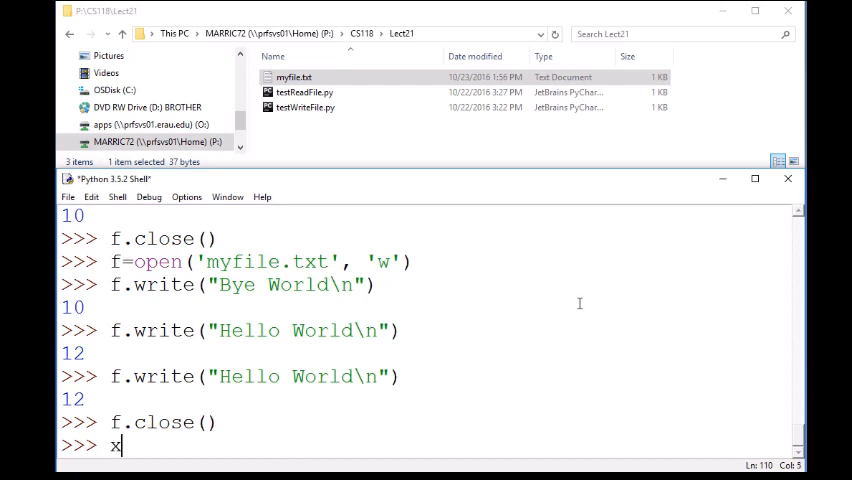
pyautogui.write('=')
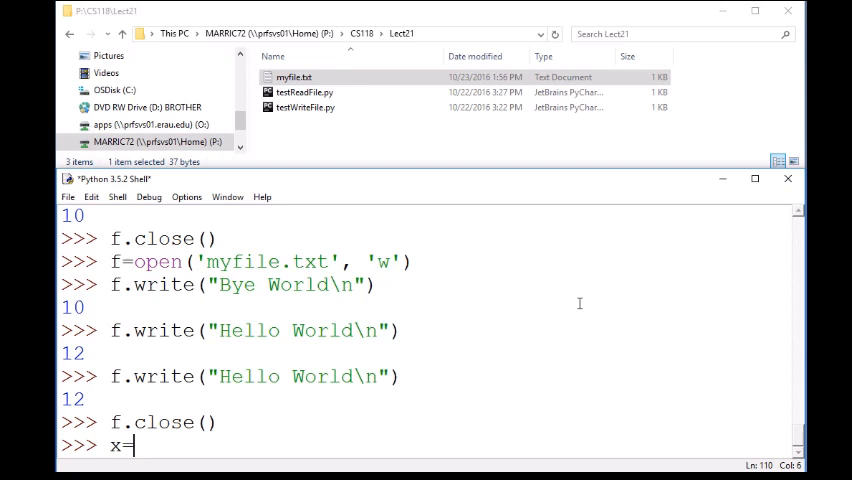
pyautogui.write('open')
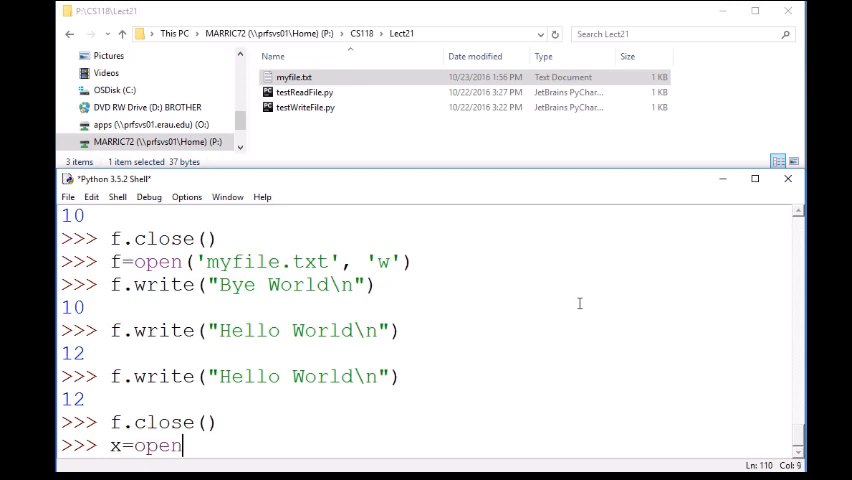
pyautogui.write("('my")
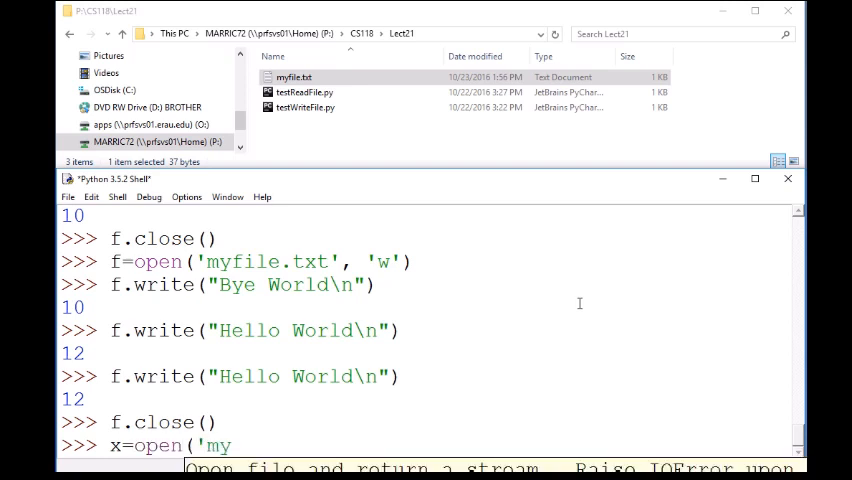
pyautogui.write('file.txt"')
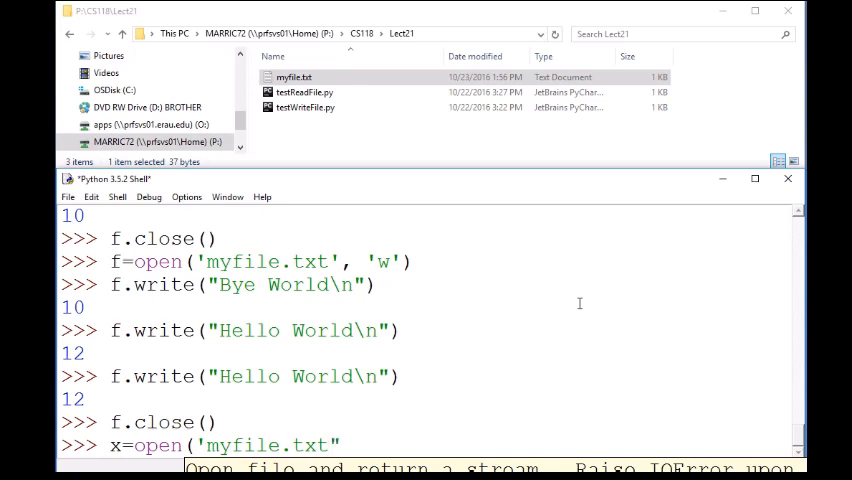
pyautogui.write(", 'r'")
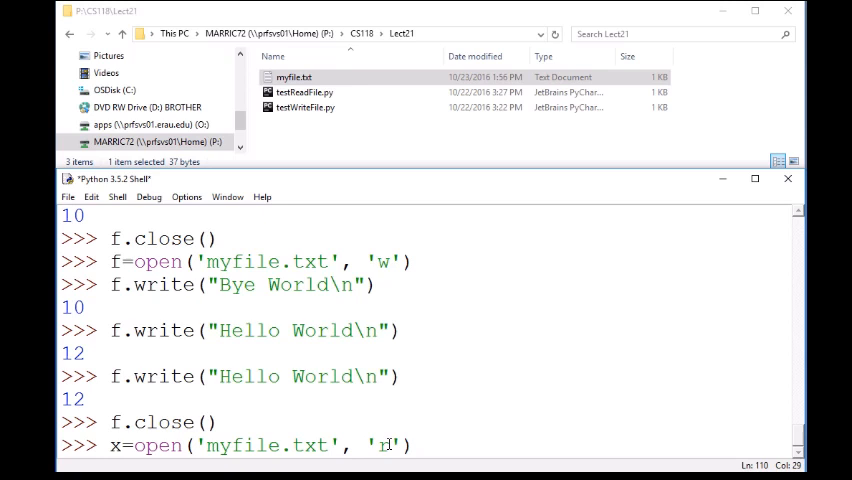
pyautogui.write(')')
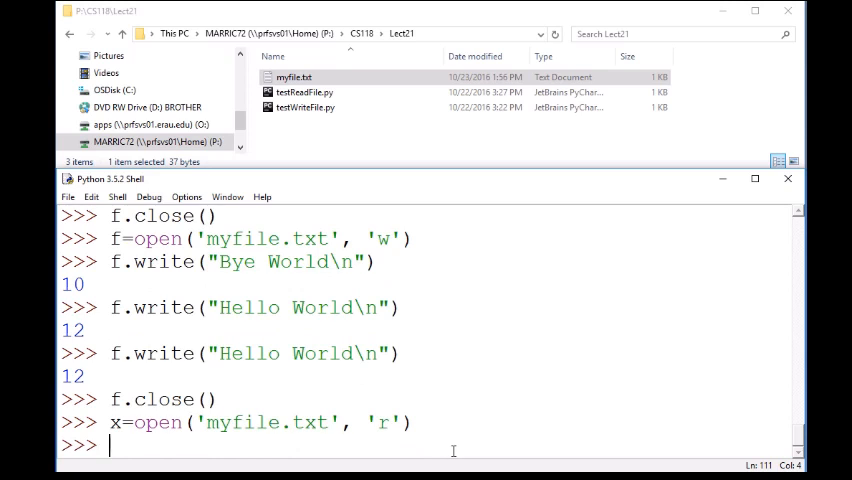
# Step: Run line=x.readline() twice, getting 'Bye World\n' then 'Hello World\n'
pyautogui.write('x')
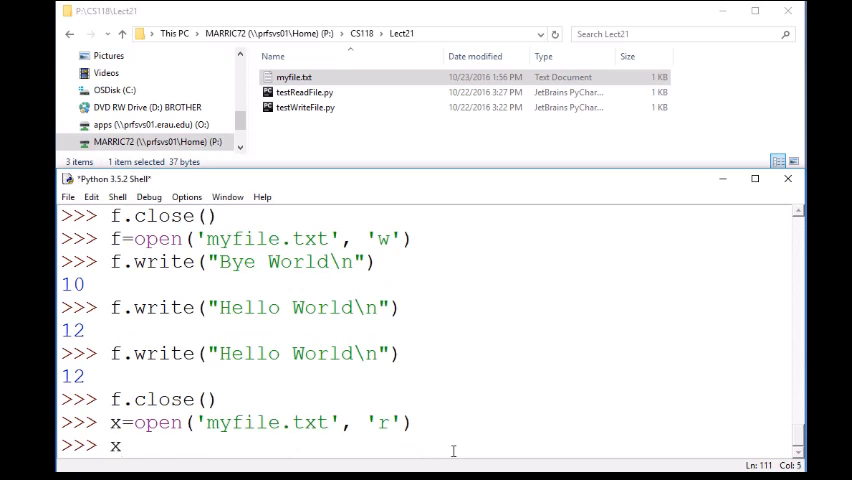
pyautogui.write('.re')
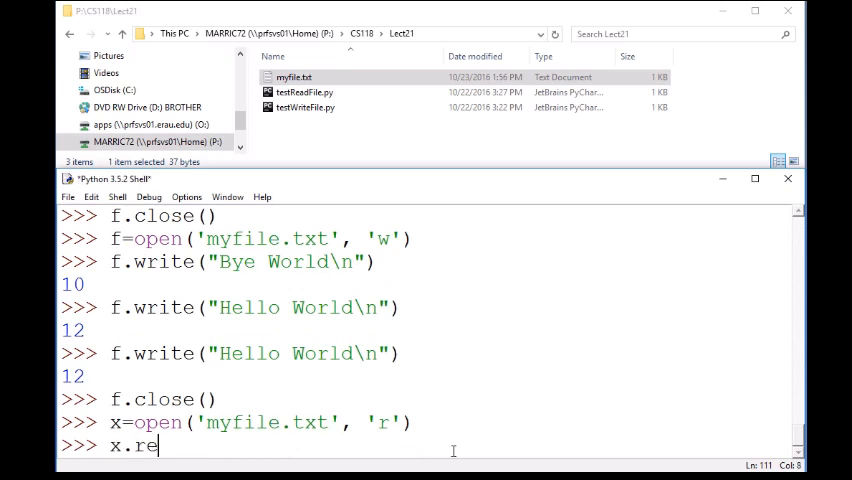
pyautogui.write('adline()')
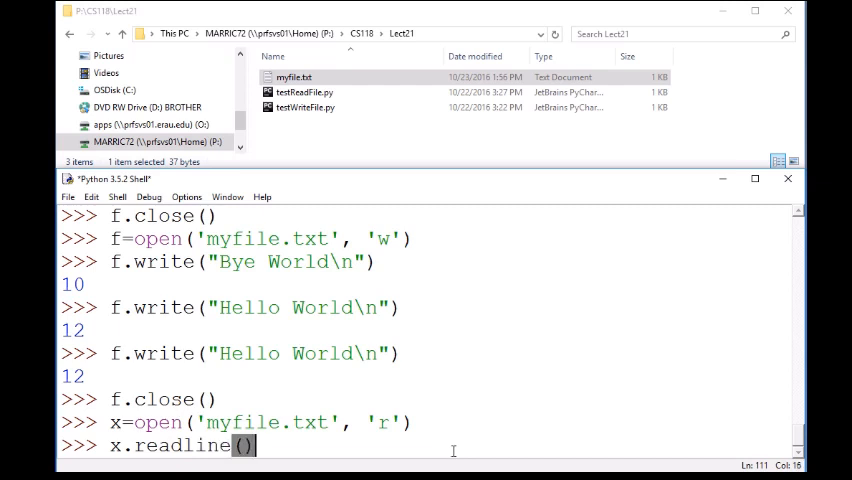
pyautogui.moveTo(487, 432)
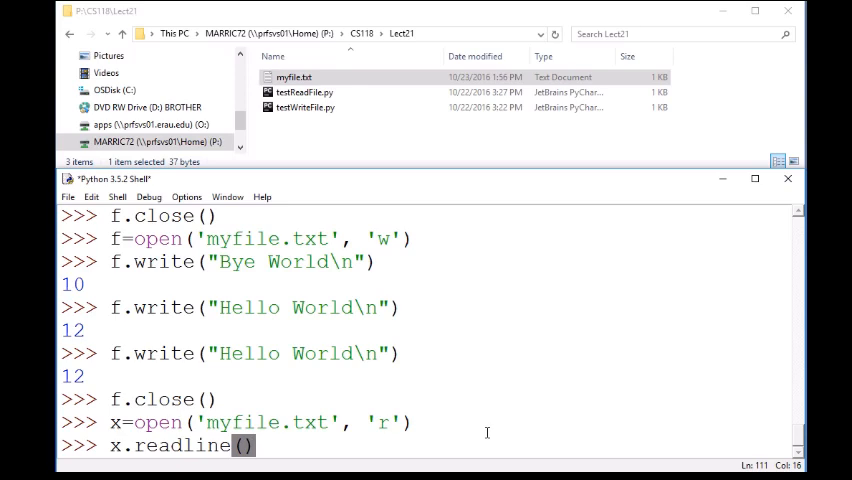
pyautogui.click(112, 445)
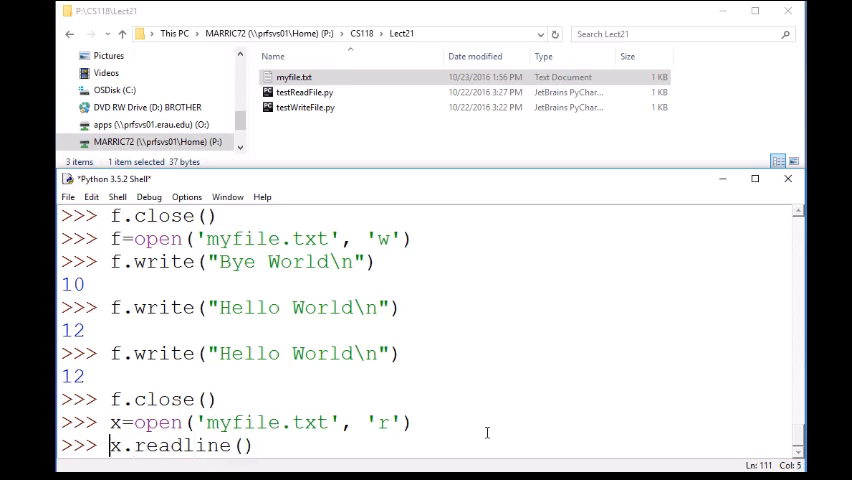
pyautogui.write('line=')
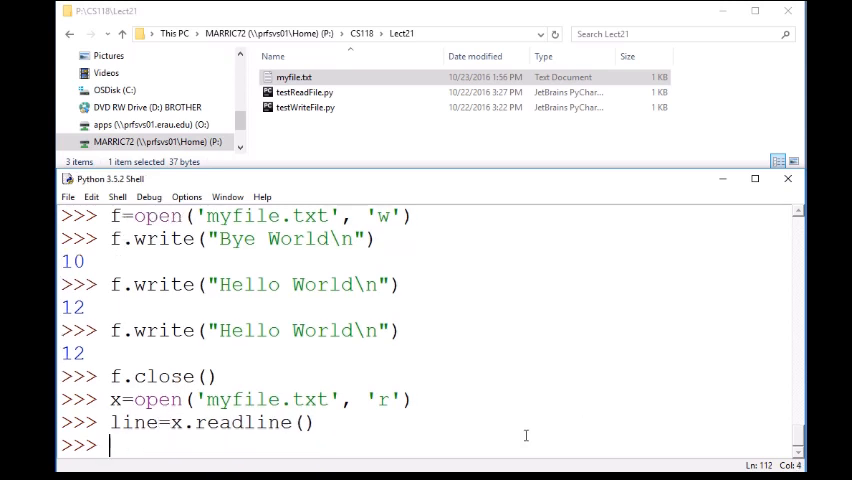
pyautogui.press('Return')
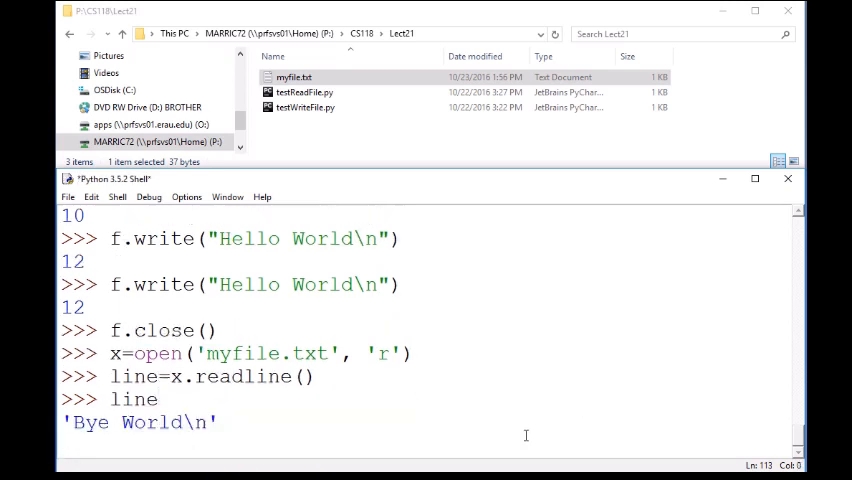
pyautogui.press('Return')
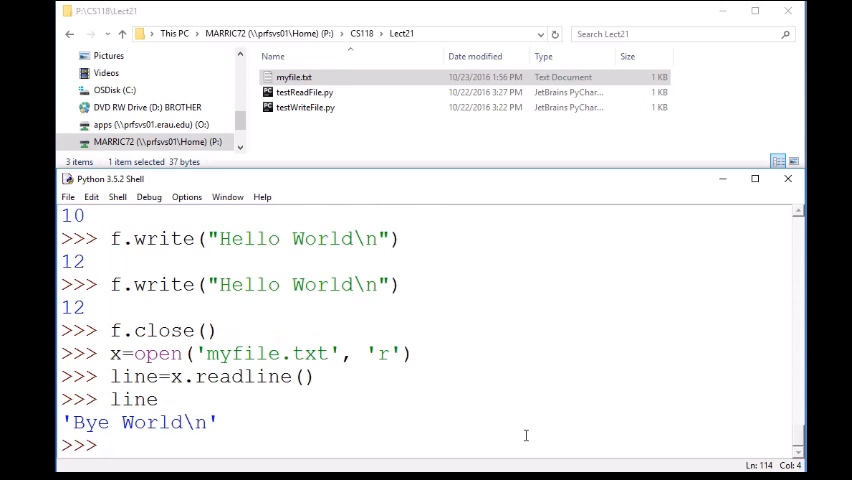
pyautogui.write('line=x.readline()')
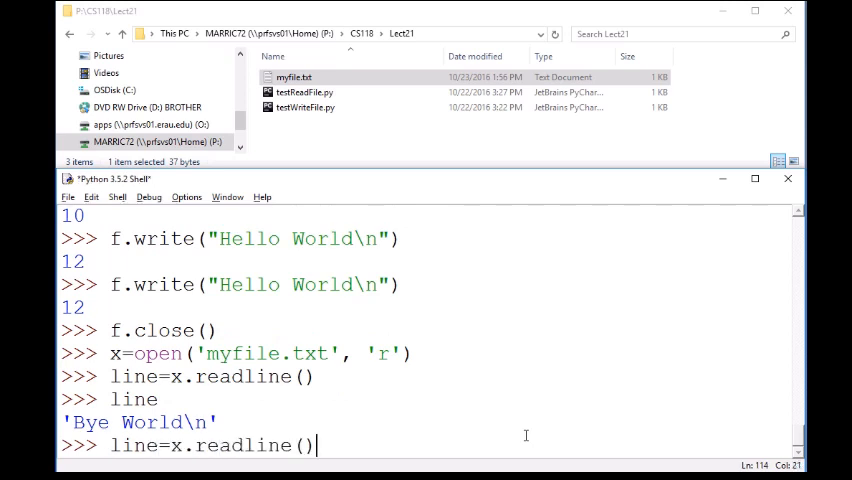
pyautogui.press('Return')
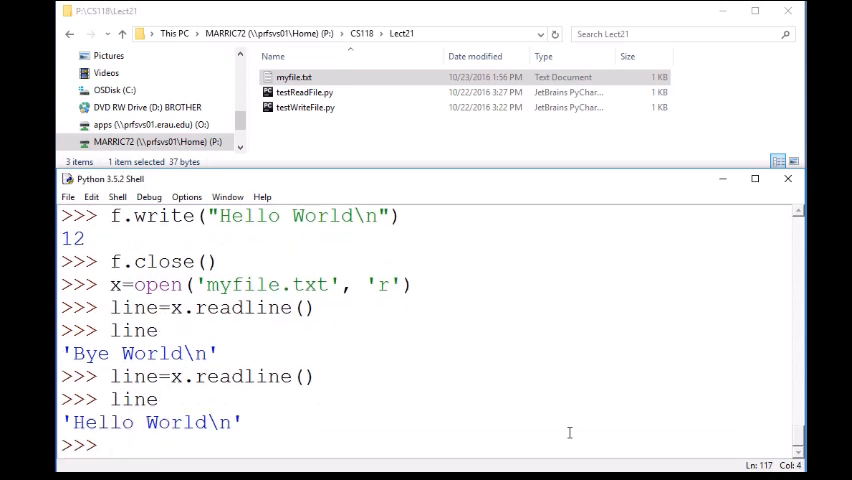
# Step: Run line=x.read(2) twice, returning 'He' and then 'll'
pyautogui.write('line=x')
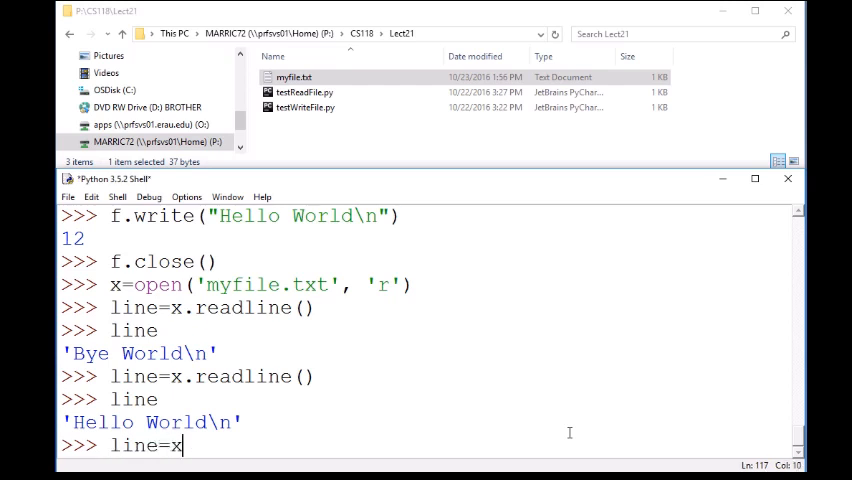
pyautogui.write('.read(')
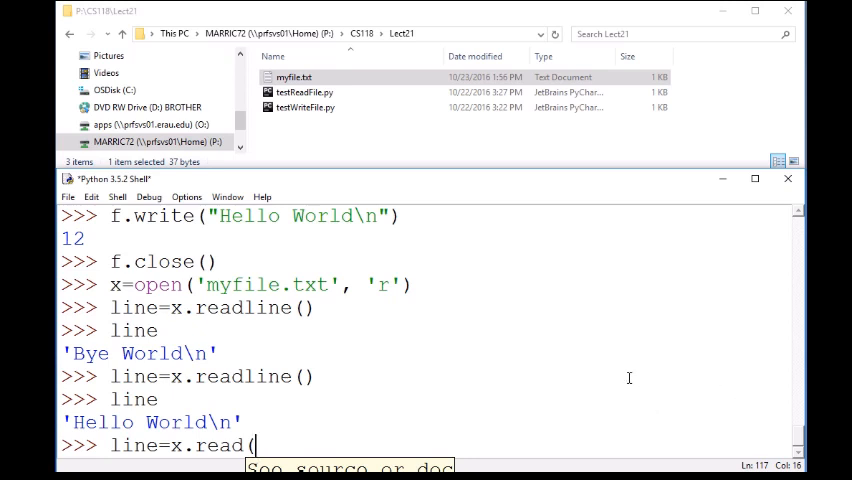
pyautogui.write('2')
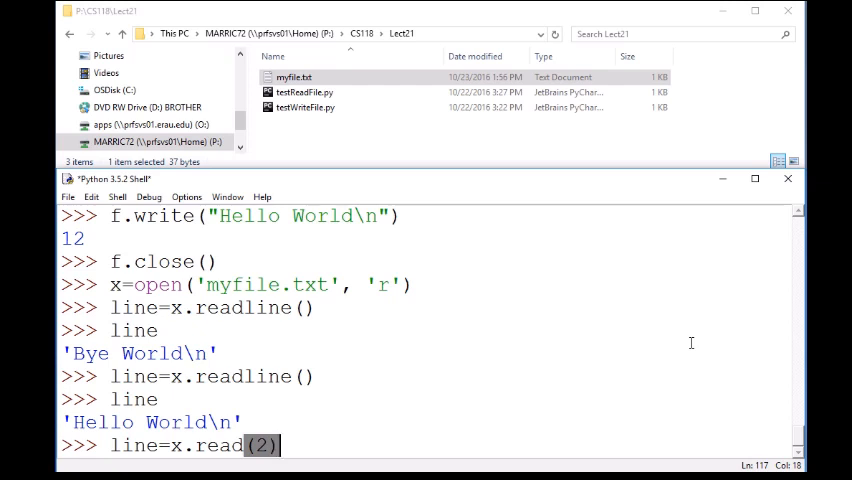
pyautogui.press('Return')
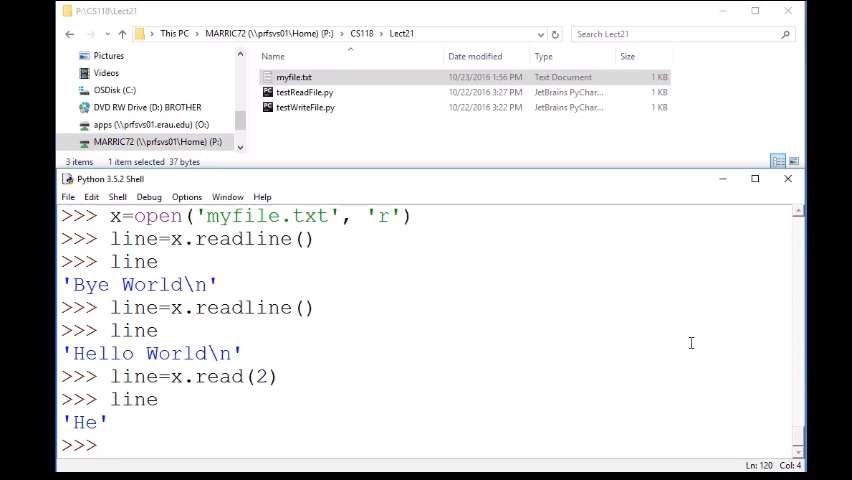
pyautogui.write('line=x.read(2)')
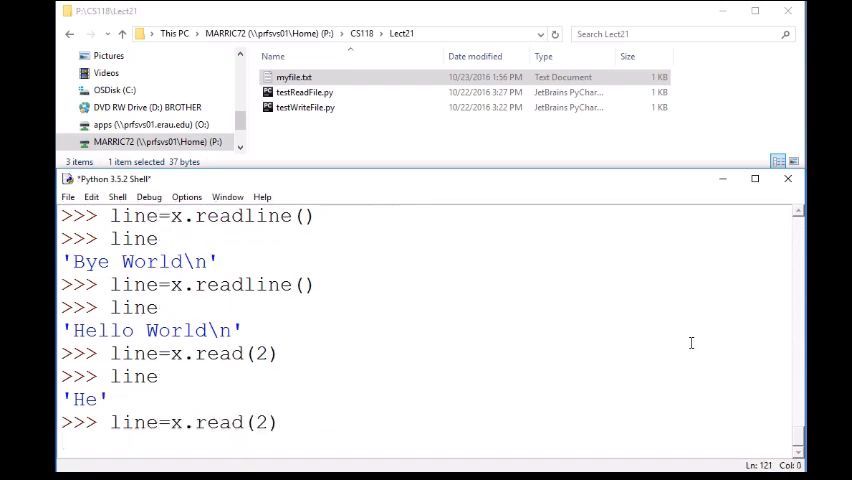
pyautogui.press('Return')
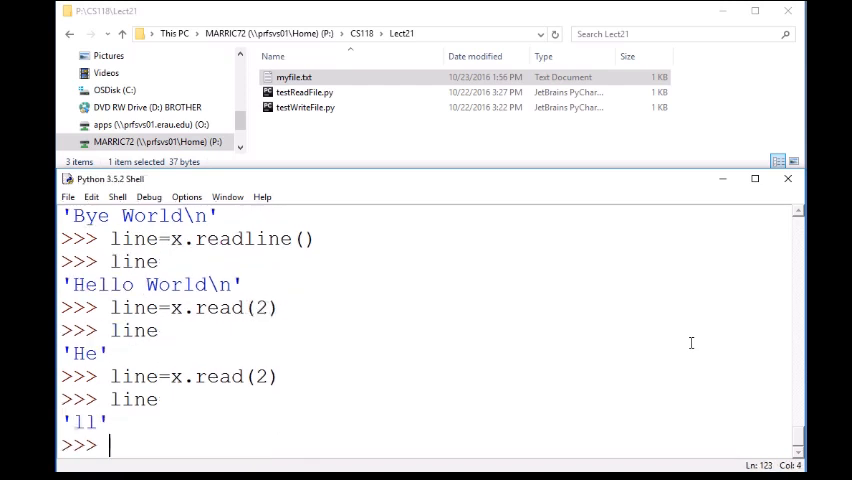
# Step: Read the remaining 'o World\n' text with line=x.read()
pyautogui.write('line')
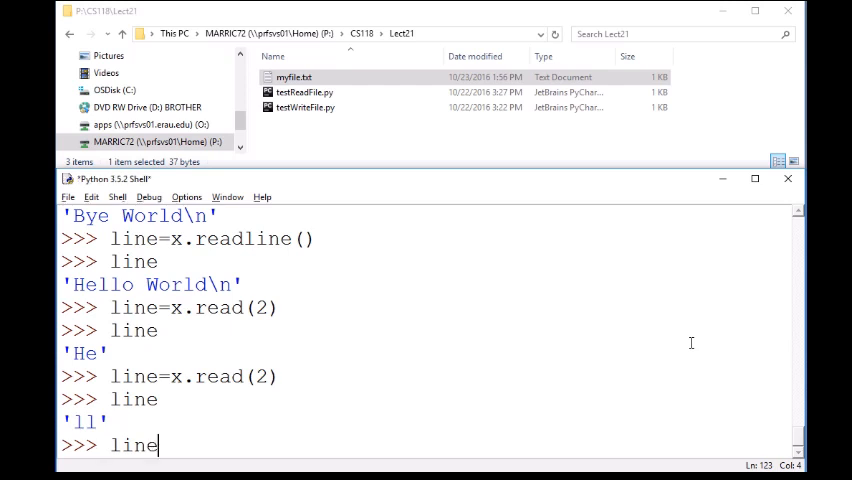
pyautogui.write('=x.read(2')
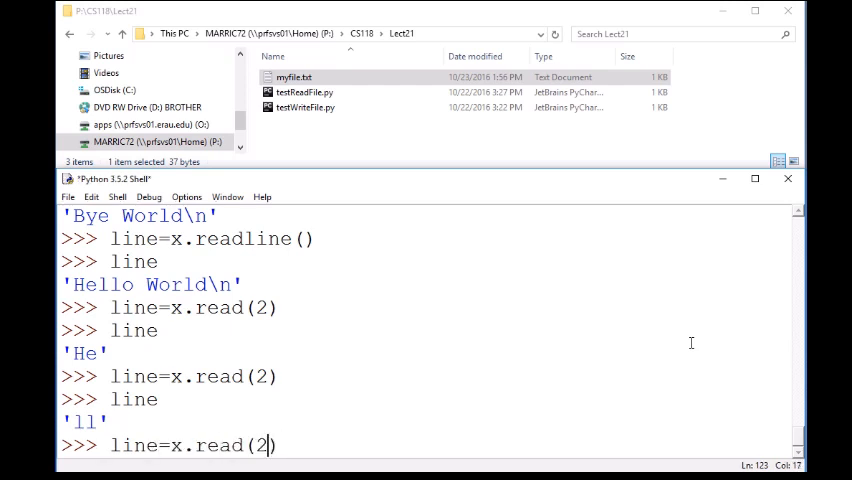
pyautogui.press('Backspace')
pyautogui.write('line')
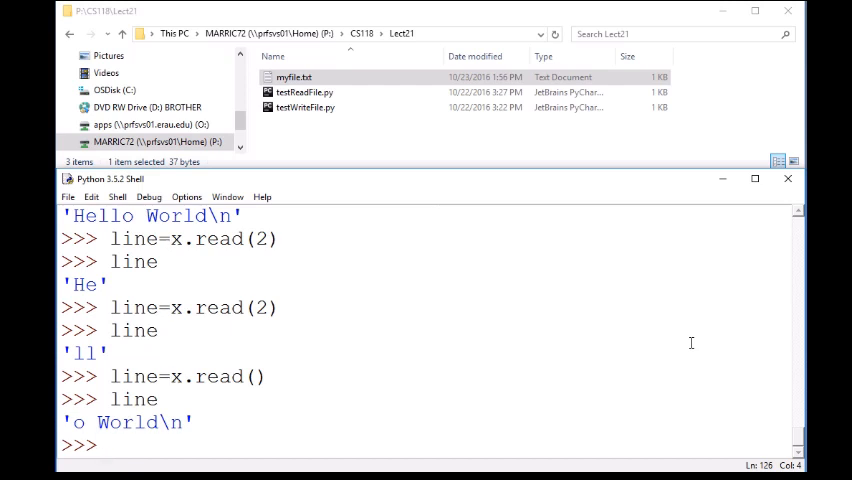
pyautogui.write('x')
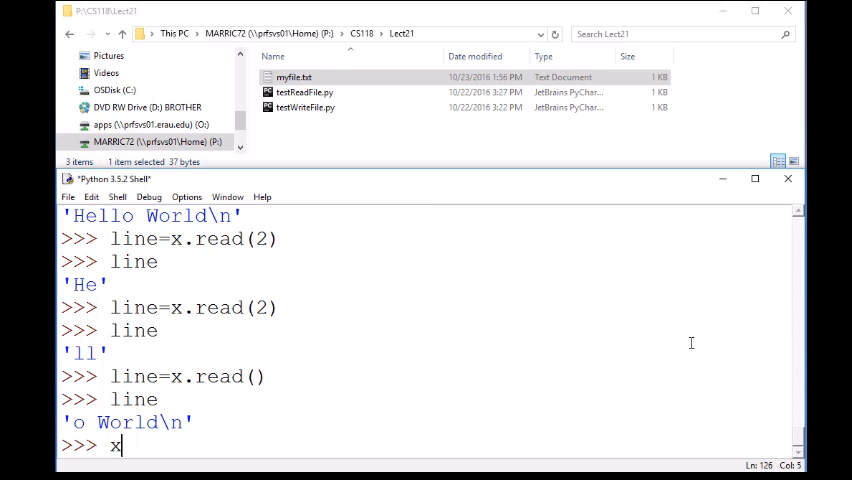
pyautogui.write('.')
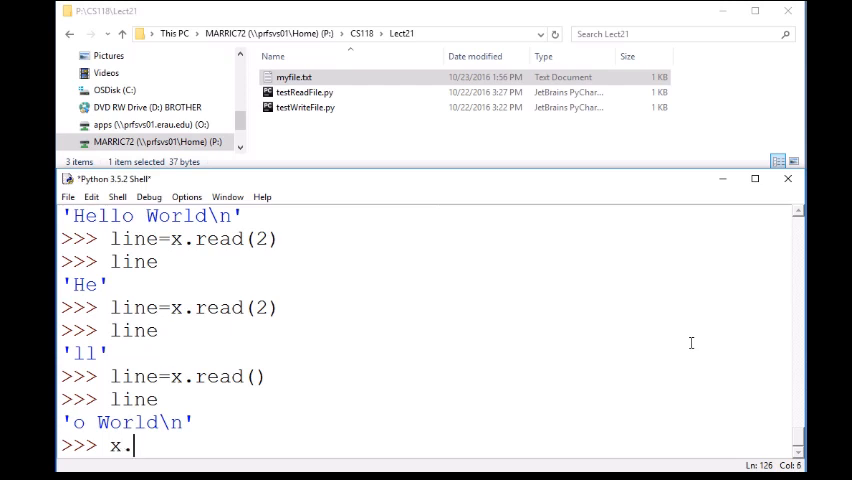